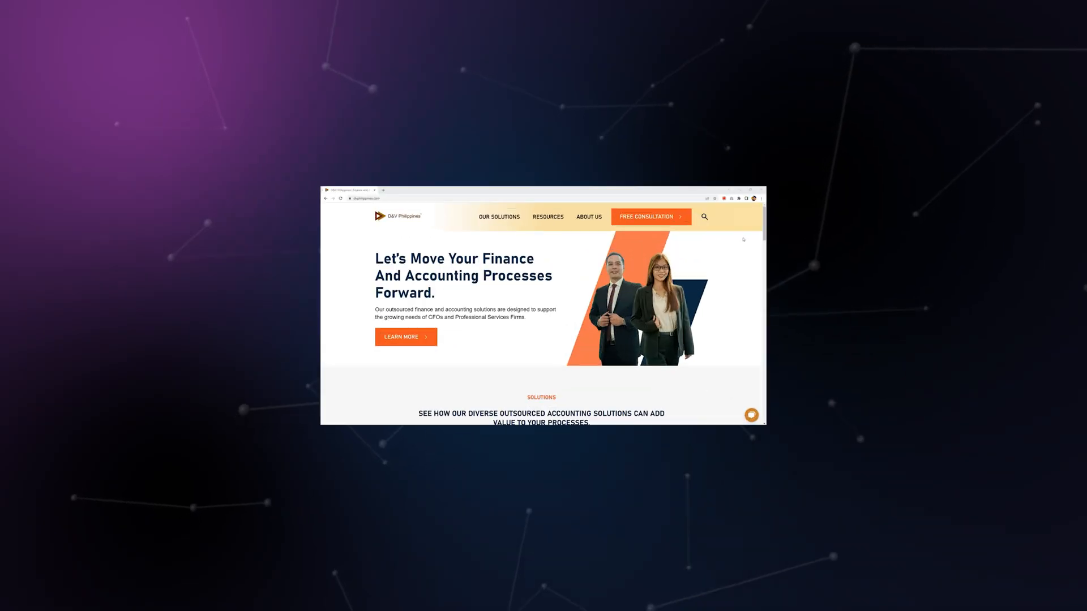
scroll(down, 3)
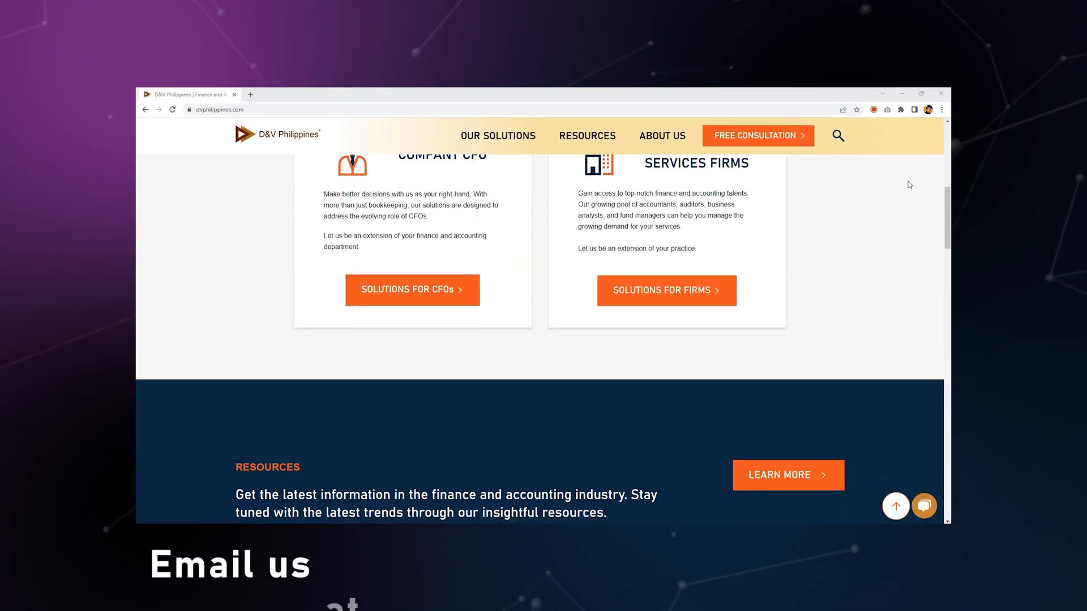
scroll(down, 3)
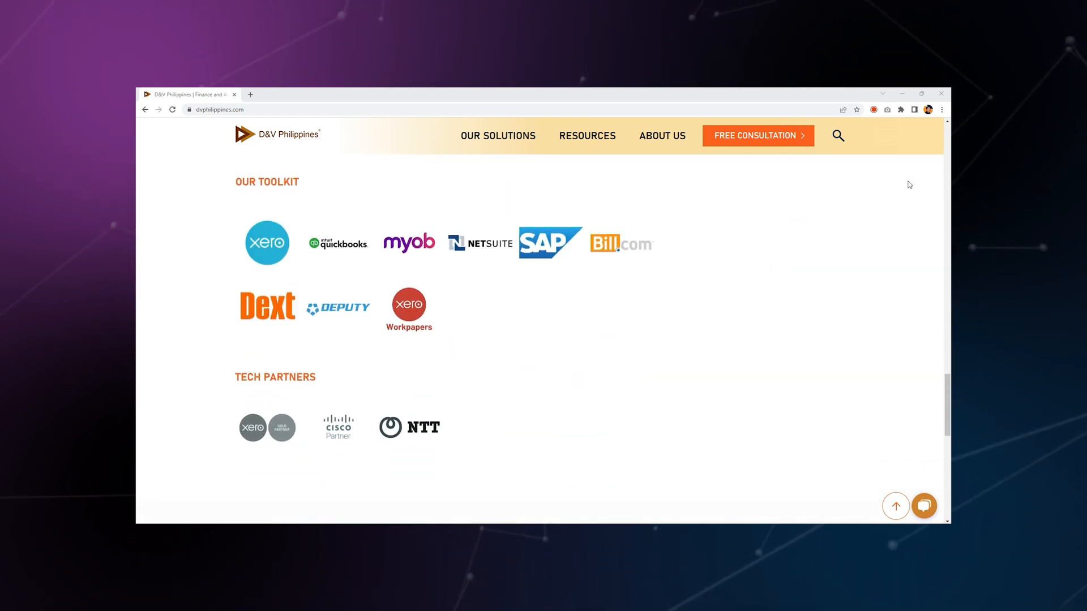
scroll(down, 3)
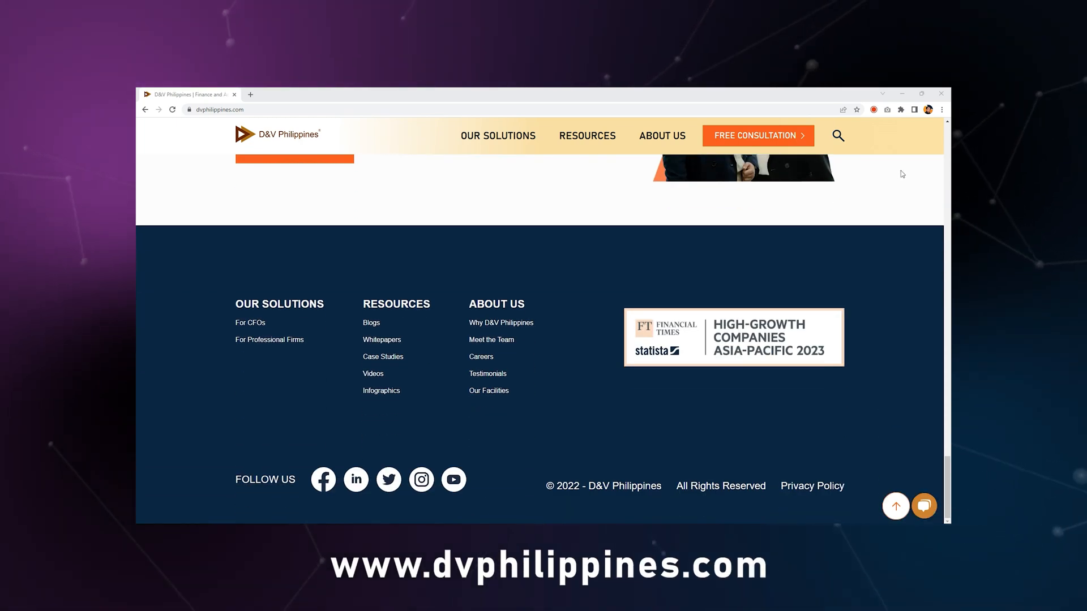
scroll(up, 3)
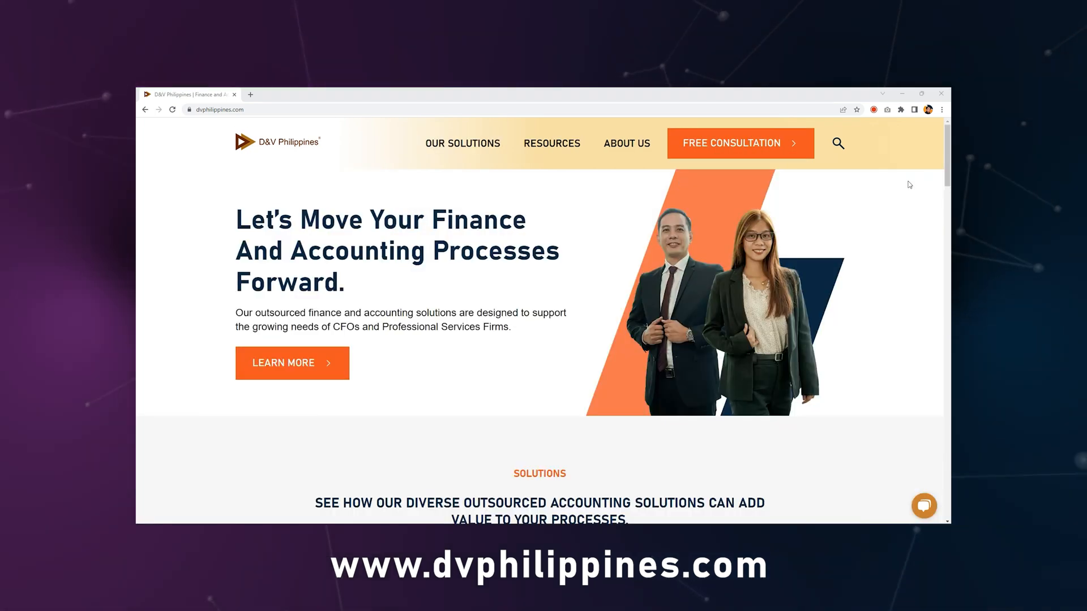
scroll(down, 3)
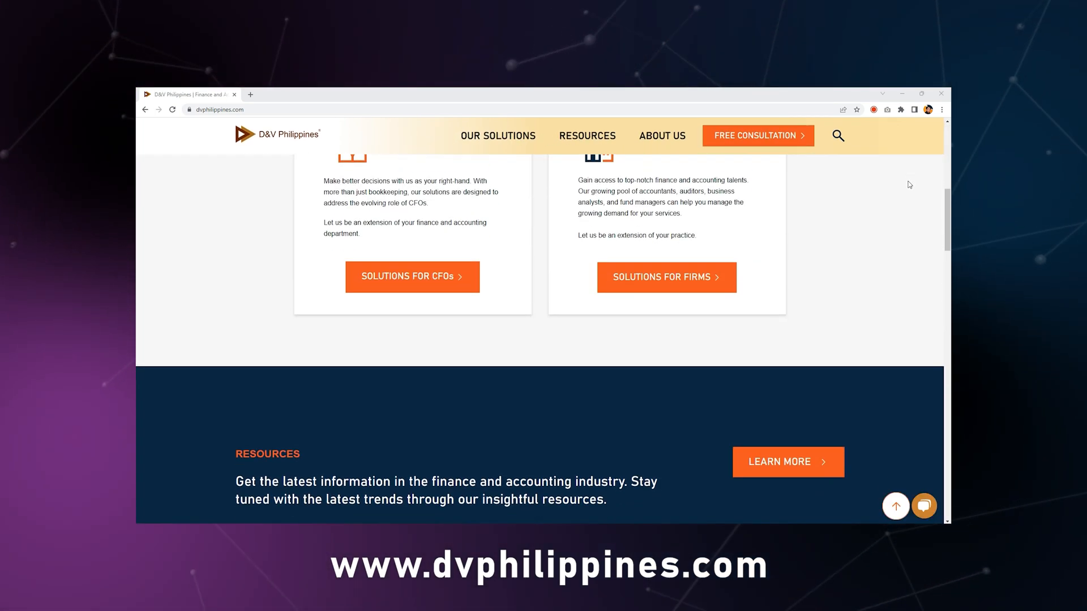